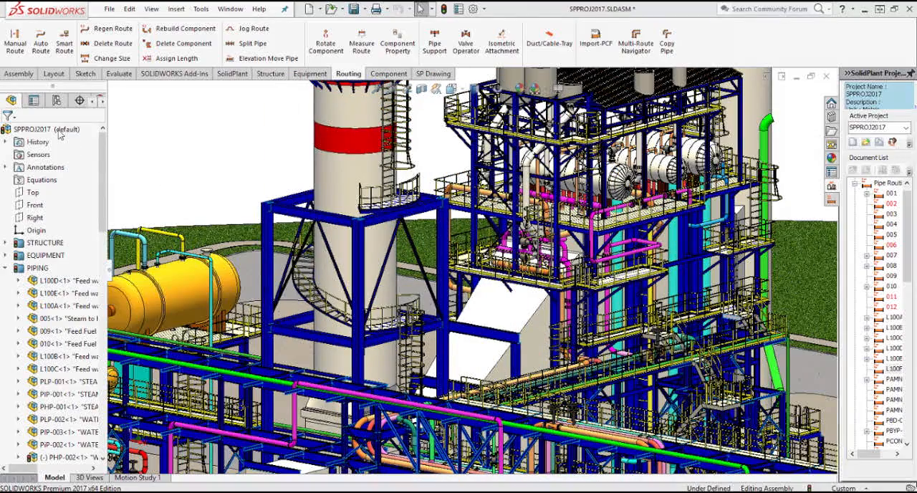
Show the SPPROJ2017 assembly's context menu with the Set Resolved to Lightweight option
right_click(54, 128)
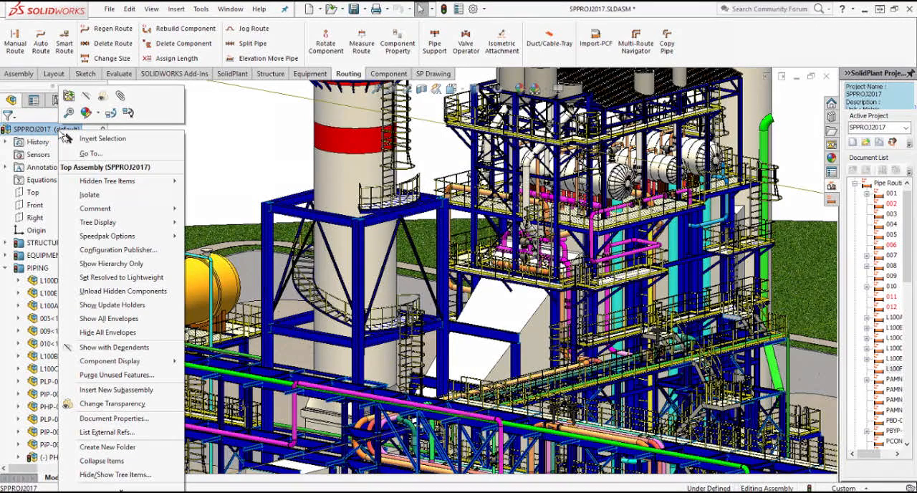
mouse_move(121, 277)
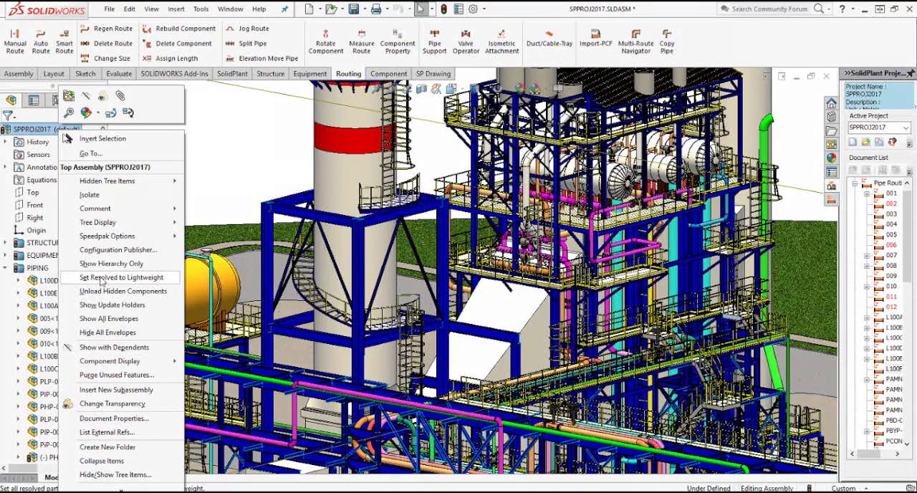
mouse_move(128, 284)
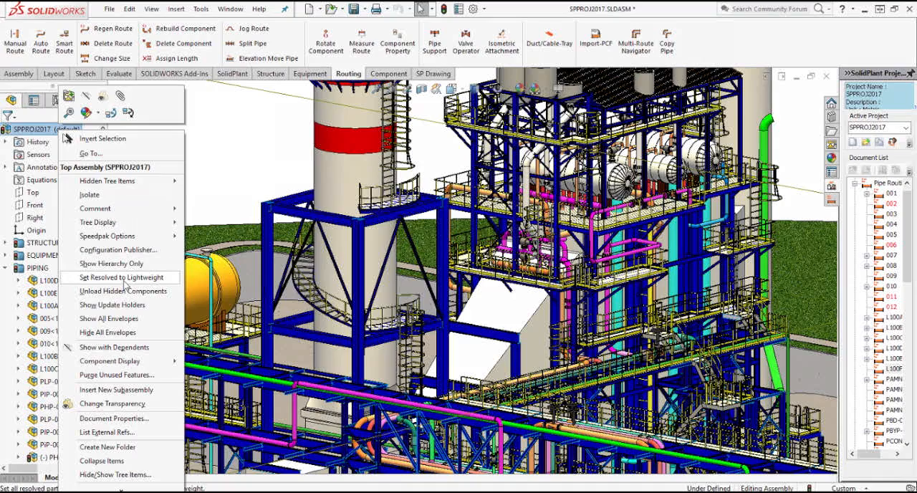